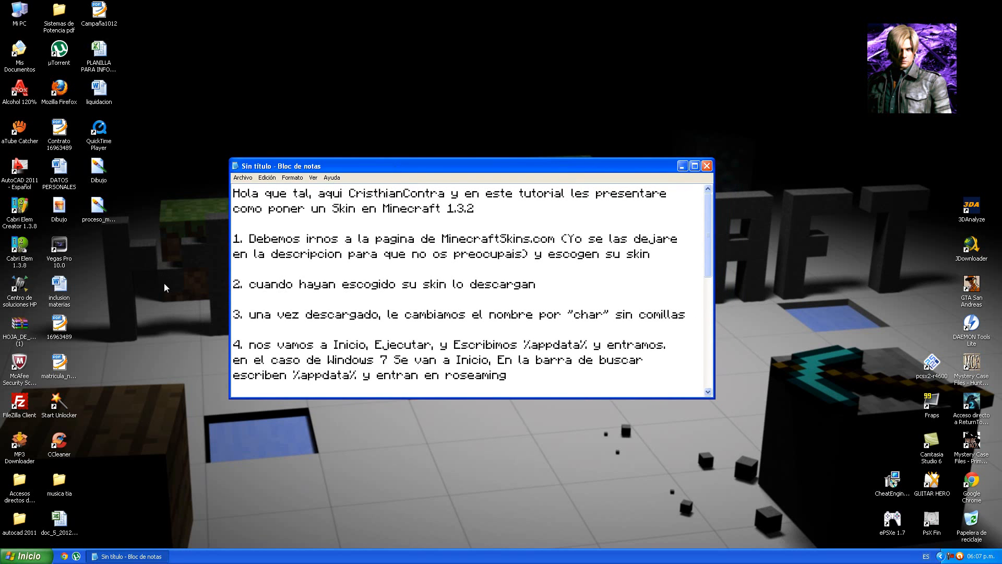
{"action": "mouse_move", "coordinate": [184, 283]}
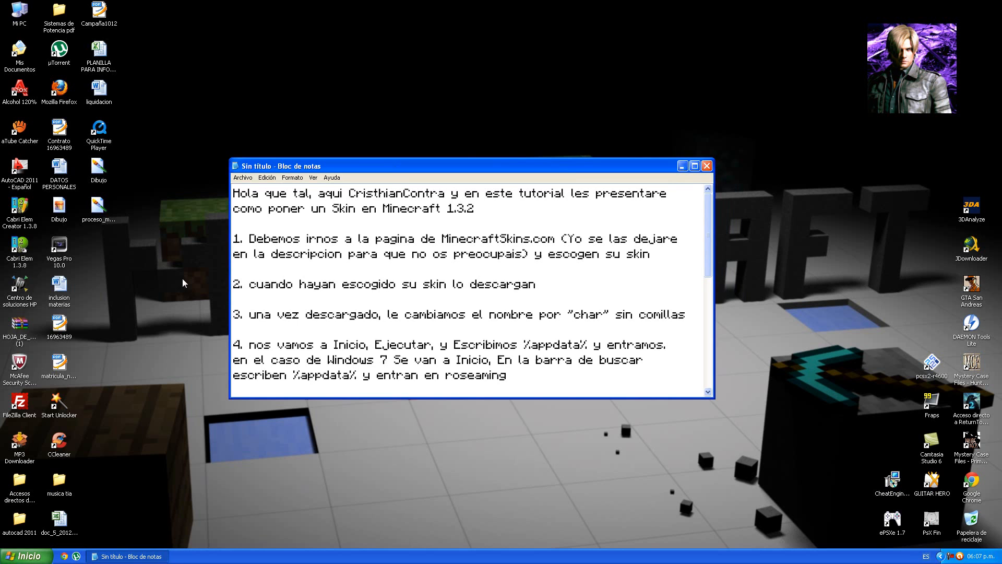
{"action": "mouse_move", "coordinate": [264, 208]}
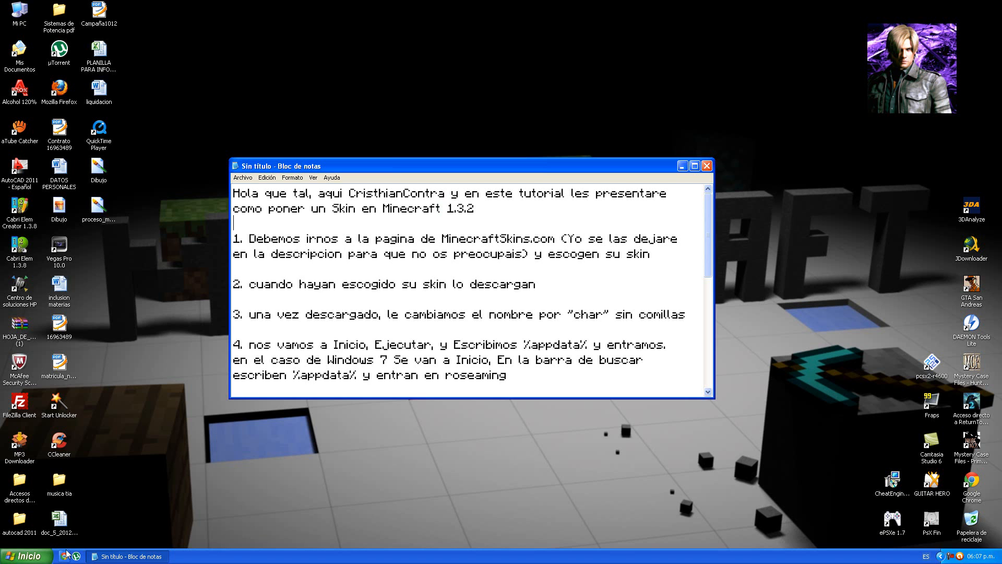
Search Google for minecraftskins and open The Skindex site from the results
{"action": "left_click", "coordinate": [63, 555]}
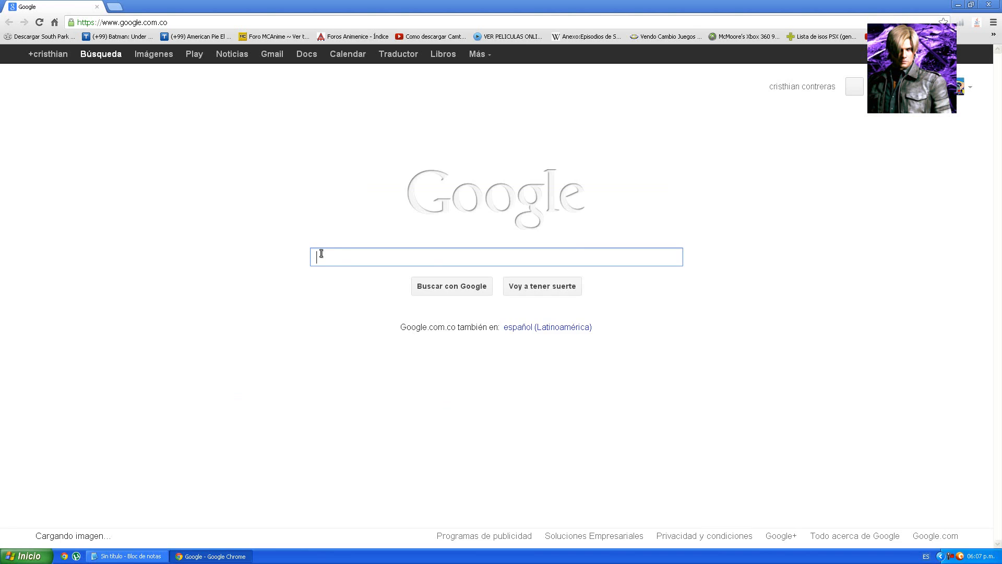
{"action": "type", "text": "minecra"}
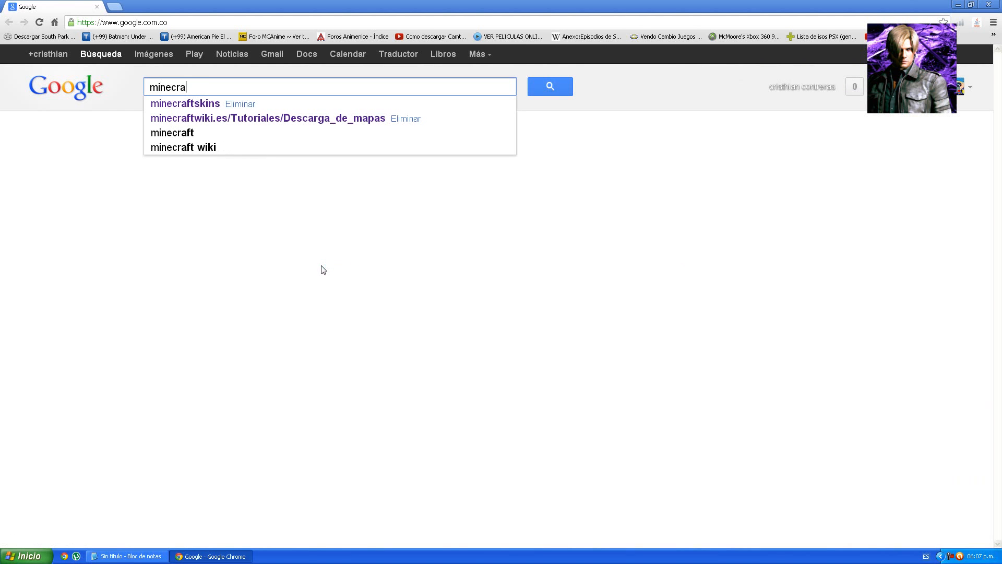
{"action": "left_click", "coordinate": [185, 104]}
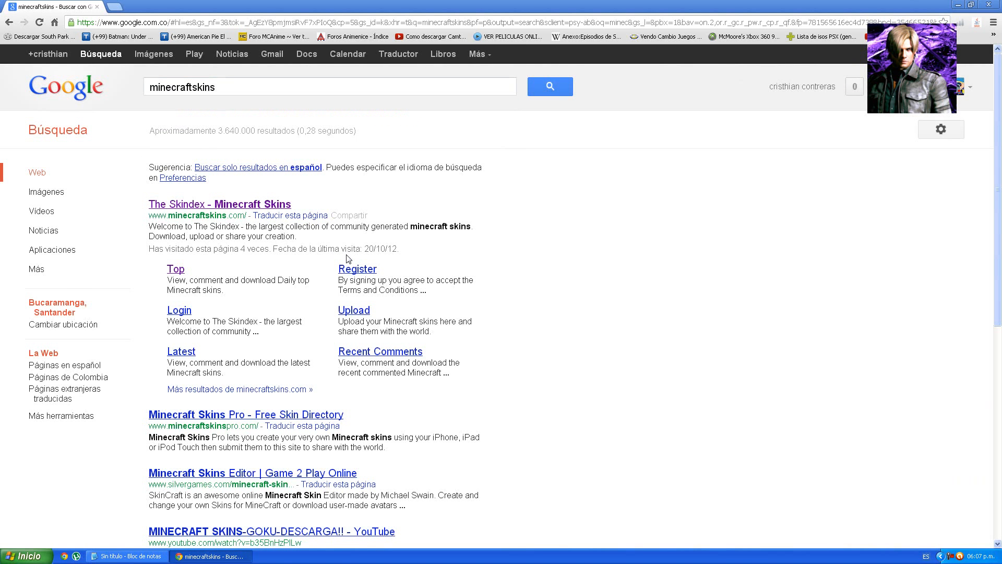
{"action": "left_click", "coordinate": [220, 203]}
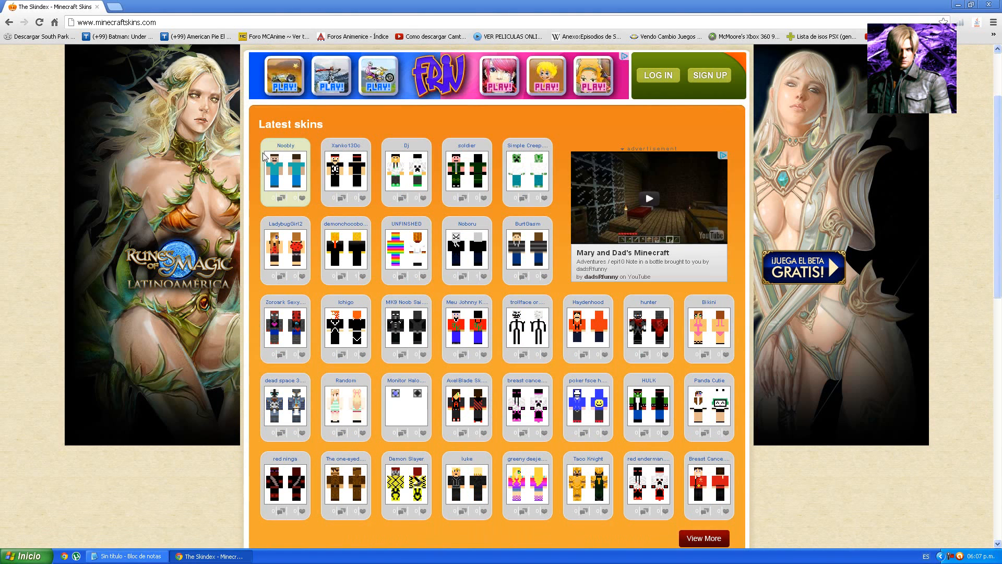
Scroll down through the Skindex gallery of latest and daily top skins
{"action": "scroll", "scroll_direction": "down", "scroll_amount": 3}
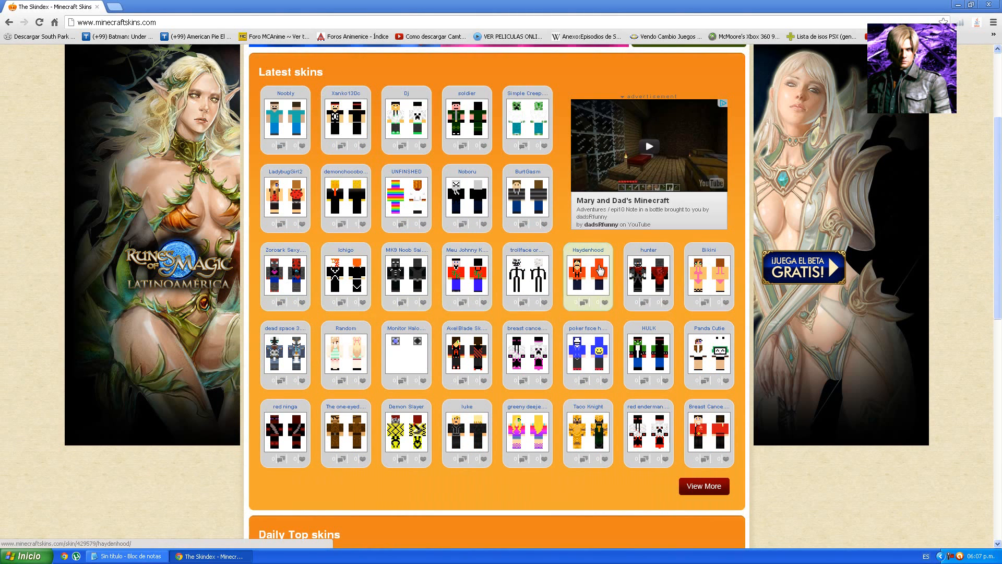
{"action": "scroll", "scroll_direction": "down", "scroll_amount": 3}
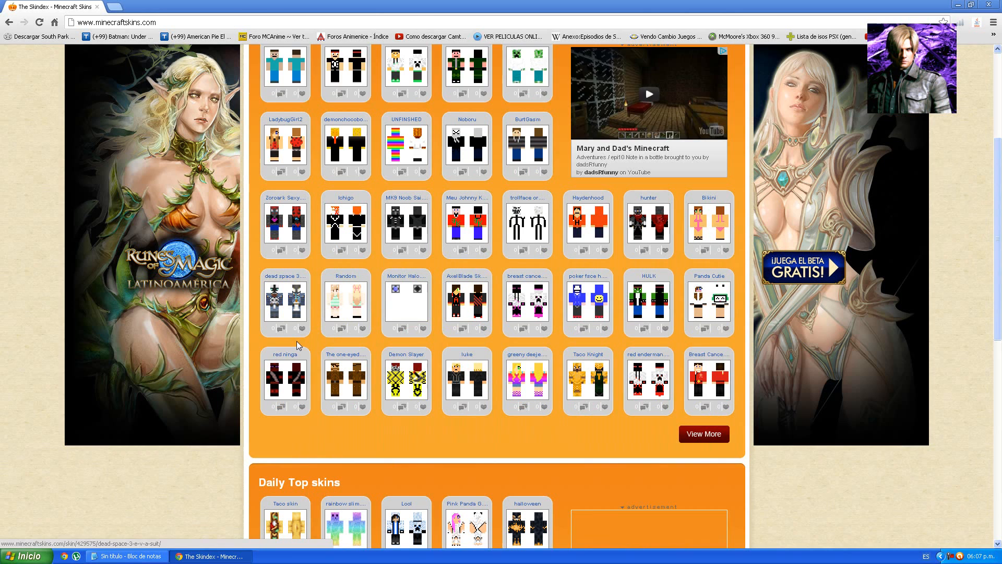
{"action": "scroll", "scroll_direction": "down", "scroll_amount": 3}
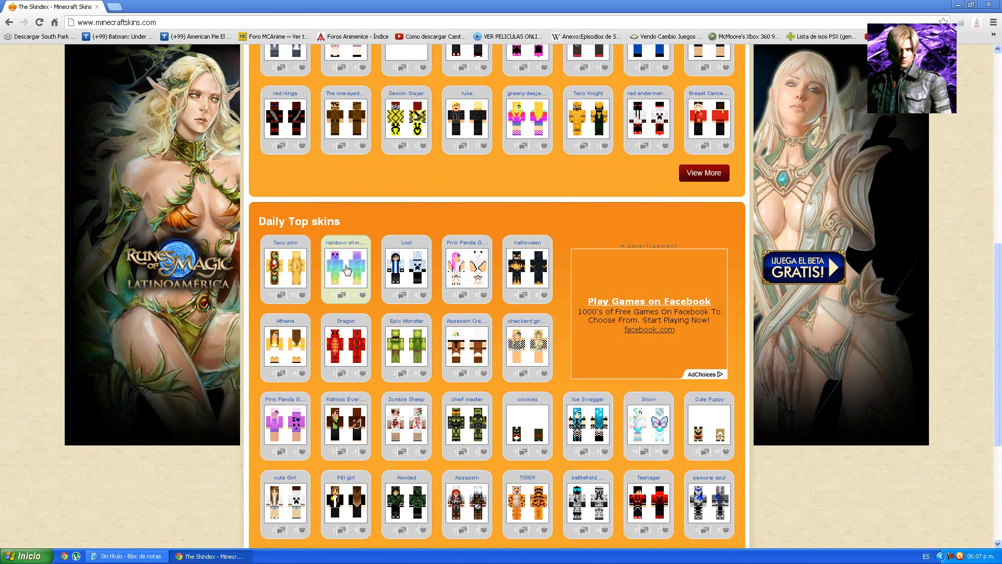
{"action": "scroll", "scroll_direction": "down", "scroll_amount": 3}
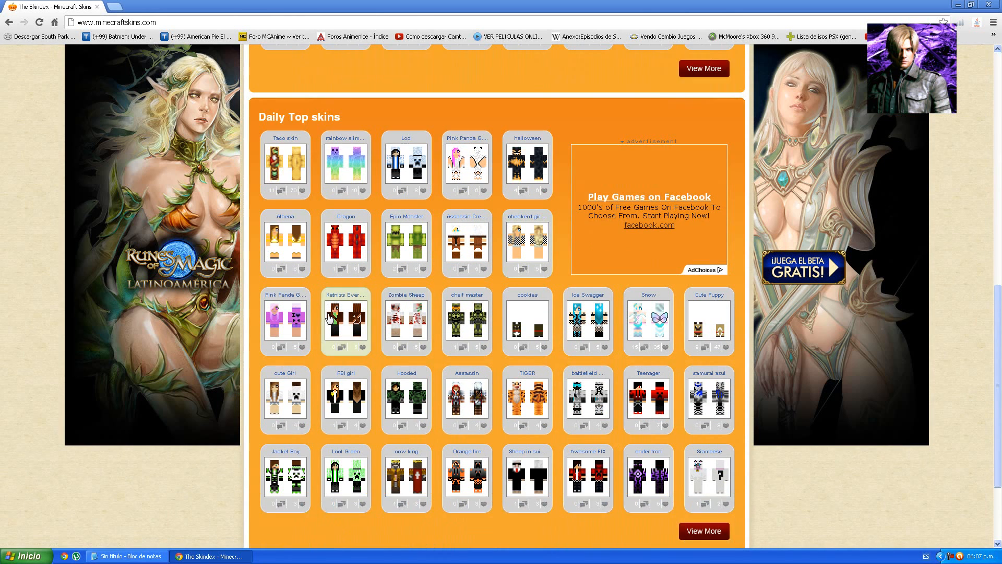
{"action": "scroll", "scroll_direction": "down", "scroll_amount": 3}
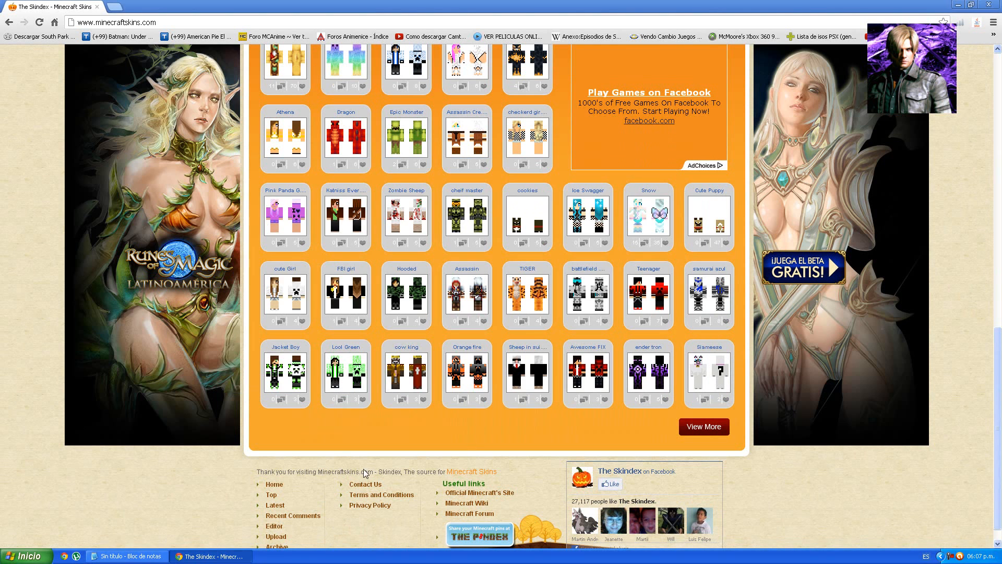
{"action": "mouse_move", "coordinate": [708, 371]}
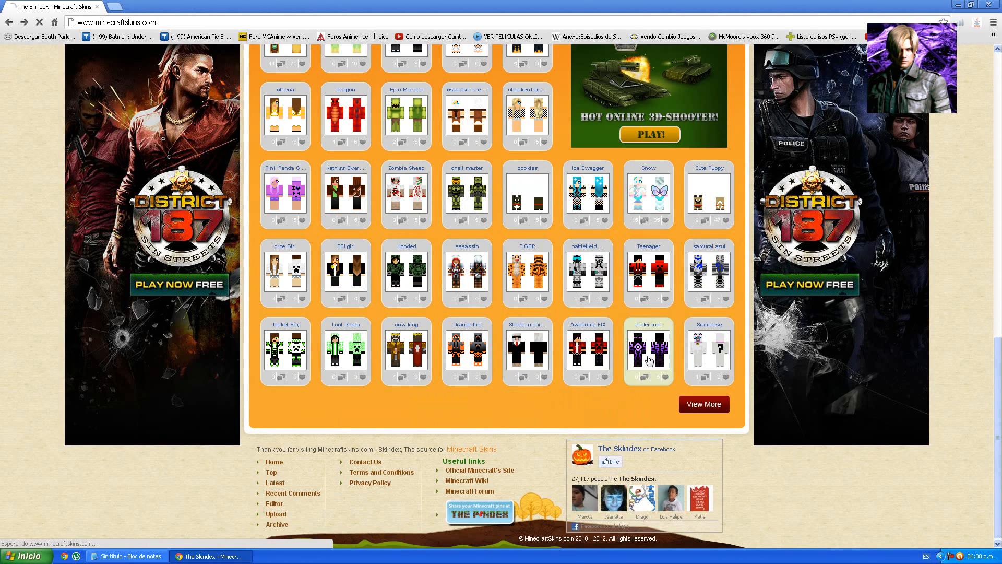
Open the ender tron skin's page and start Download to Computer
{"action": "left_click", "coordinate": [647, 352]}
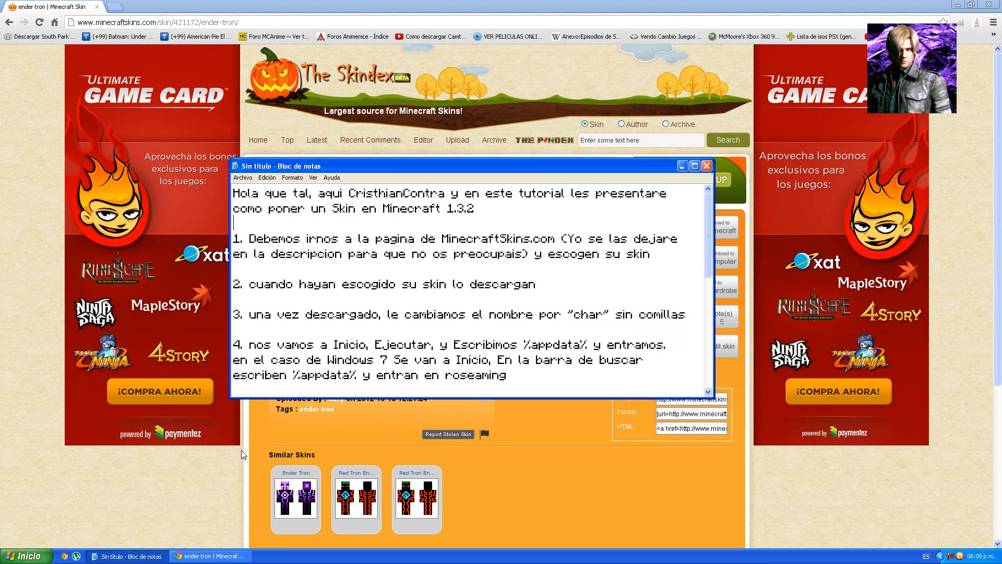
{"action": "mouse_move", "coordinate": [393, 288]}
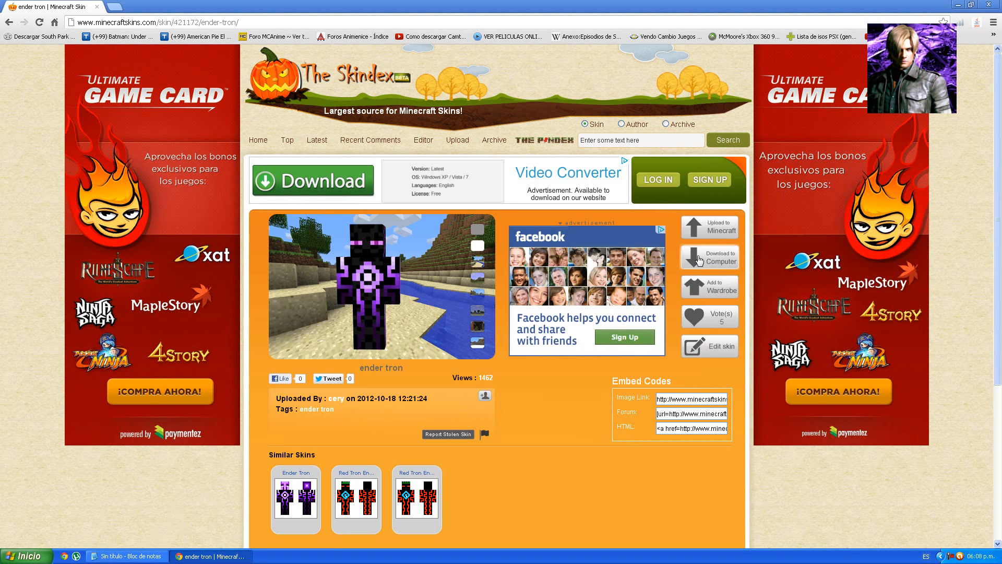
{"action": "left_click", "coordinate": [710, 257]}
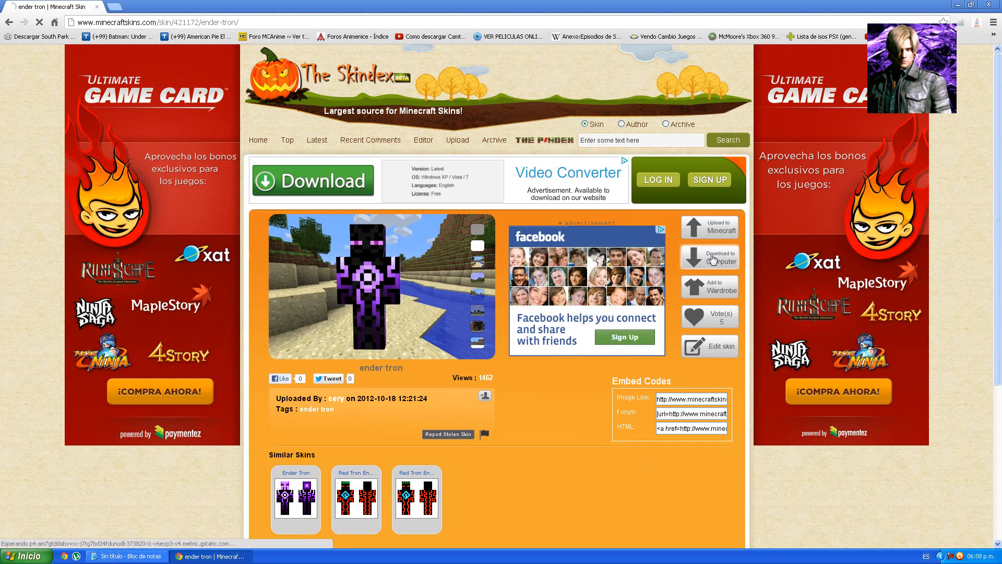
{"action": "left_click", "coordinate": [710, 257]}
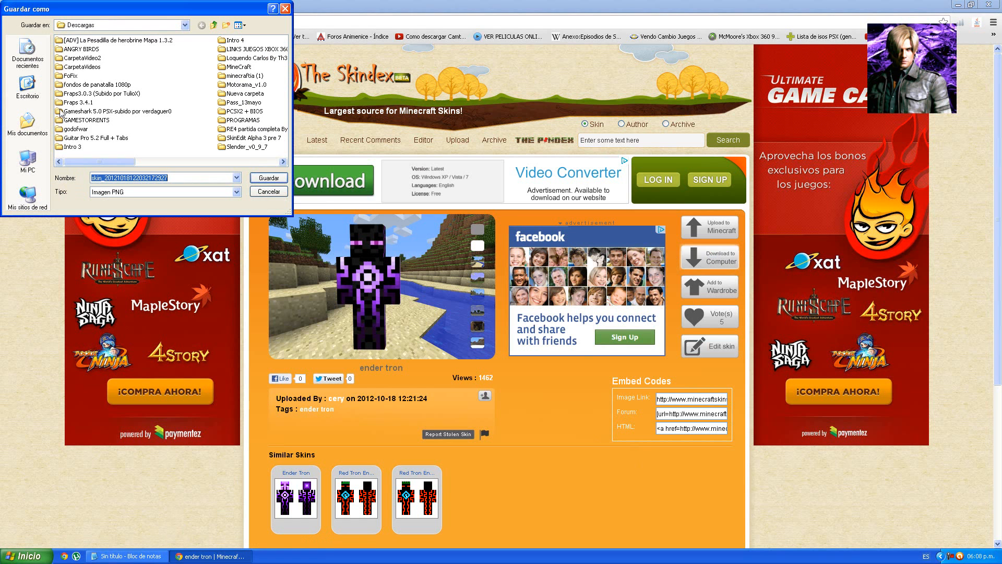
Save the skin image to Escritorio (the desktop) and bring the tutorial notes back up
{"action": "left_click", "coordinate": [26, 87]}
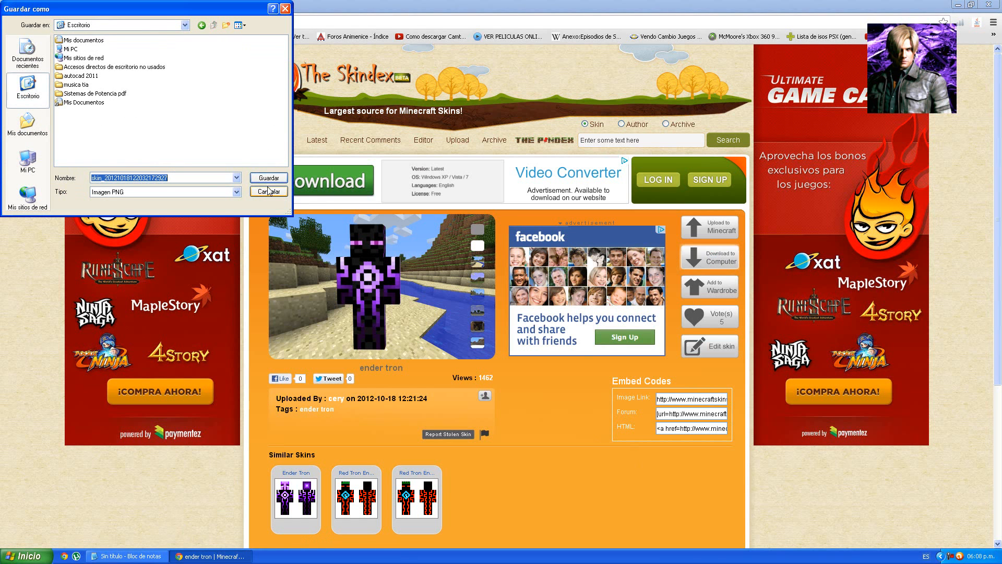
{"action": "left_click", "coordinate": [269, 177]}
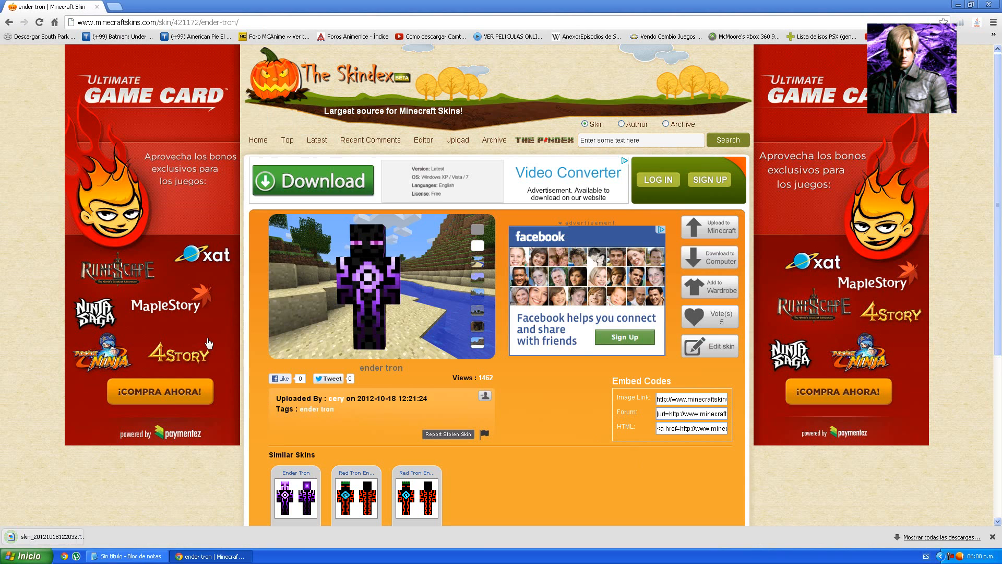
{"action": "left_click", "coordinate": [125, 556]}
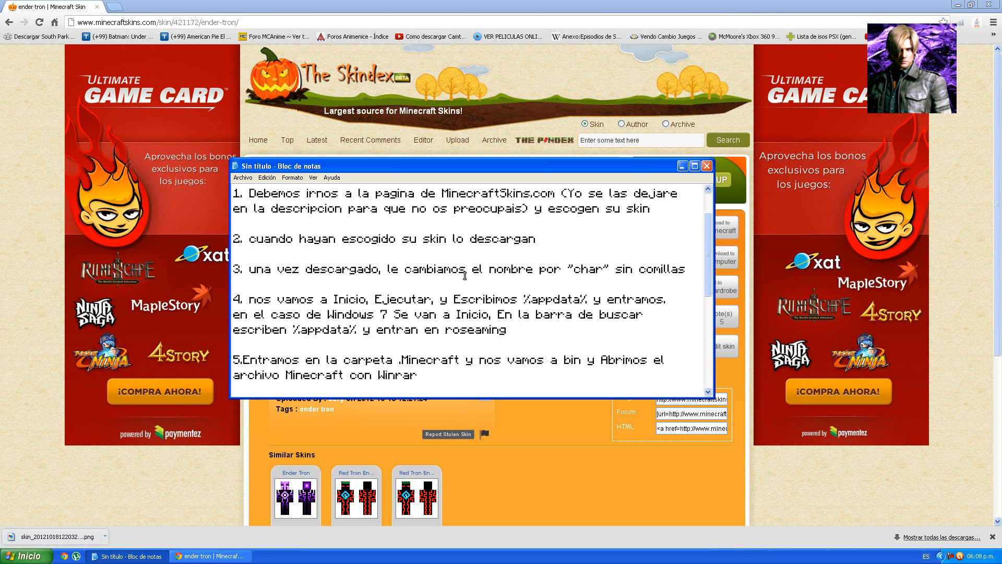
Rename the downloaded desktop skin to char, then select the Windows 7 part of step 4 in the notes
{"action": "double_click", "coordinate": [582, 269]}
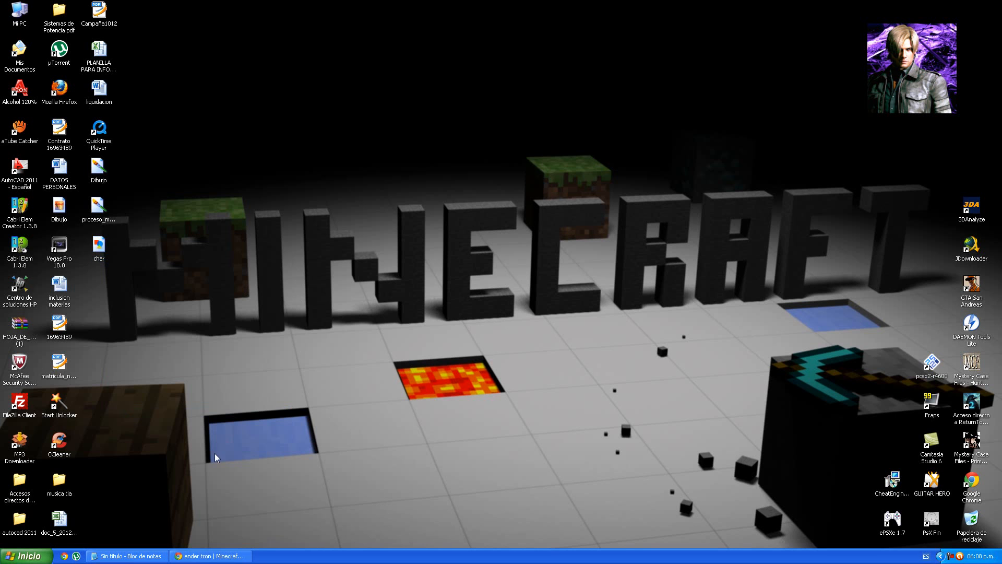
{"action": "left_click", "coordinate": [126, 556]}
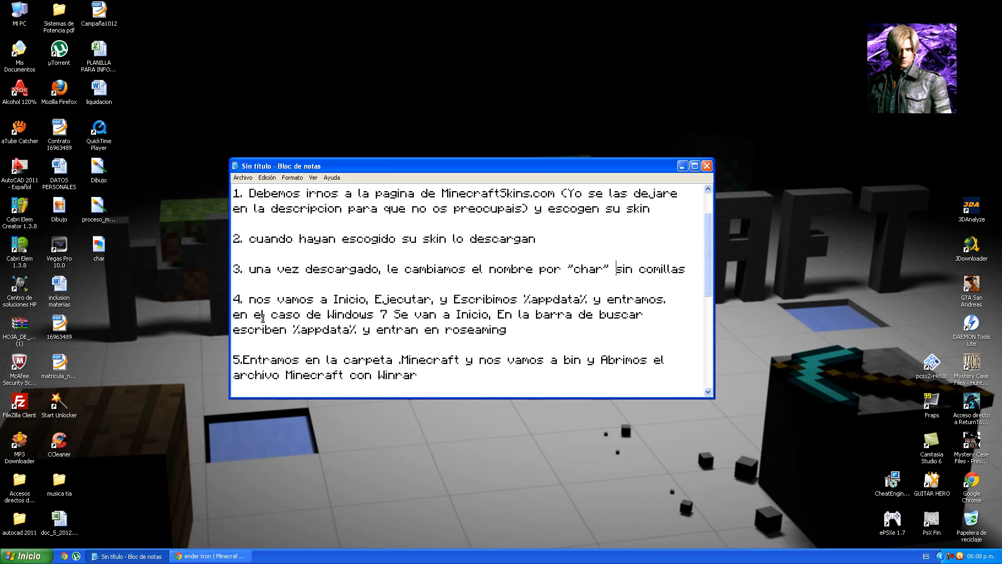
{"action": "left_click_drag", "start_coordinate": [235, 314], "coordinate": [459, 315]}
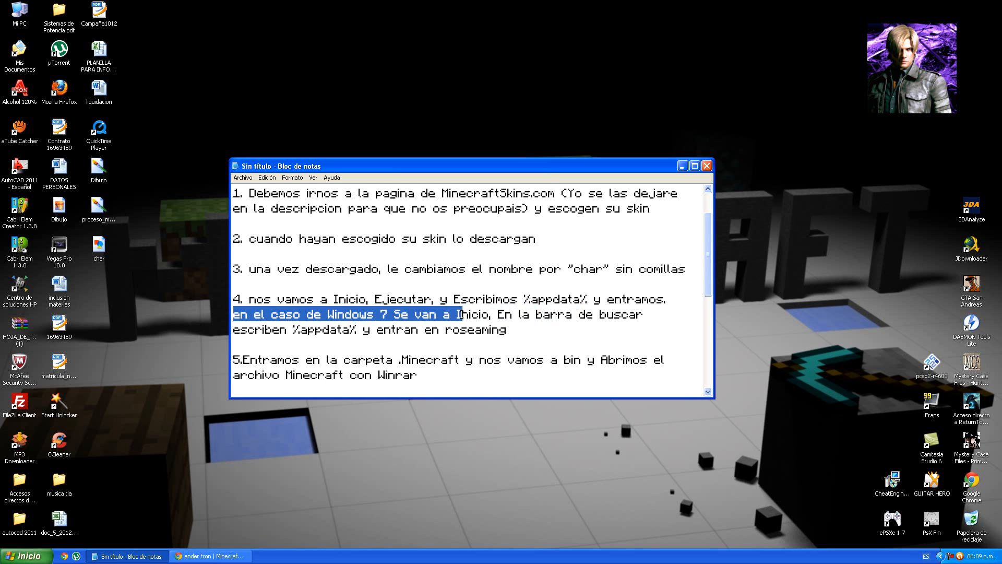
{"action": "left_click_drag", "start_coordinate": [455, 314], "coordinate": [505, 330]}
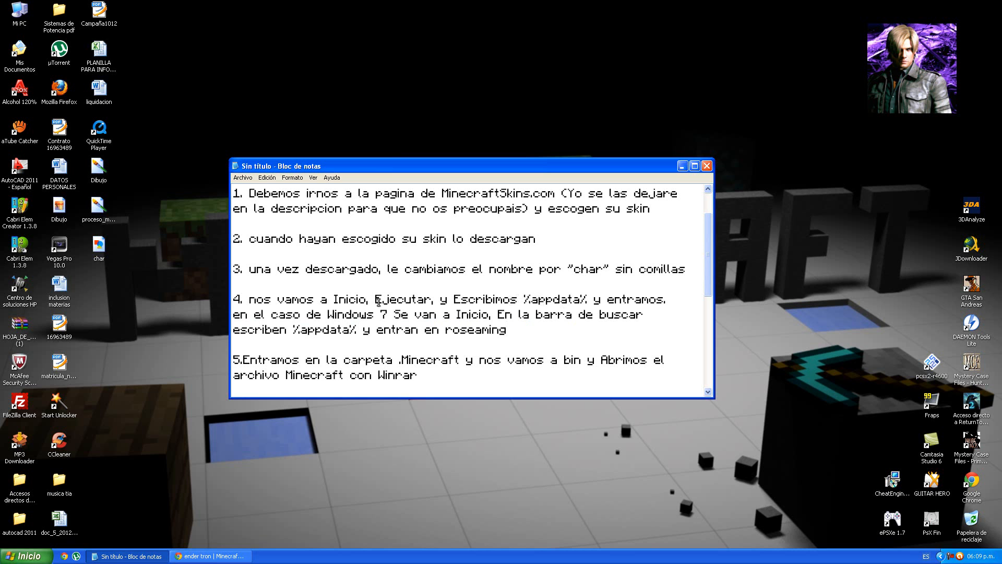
Open the application data folder via Ejecutar with %appdata%
{"action": "left_click", "coordinate": [24, 556]}
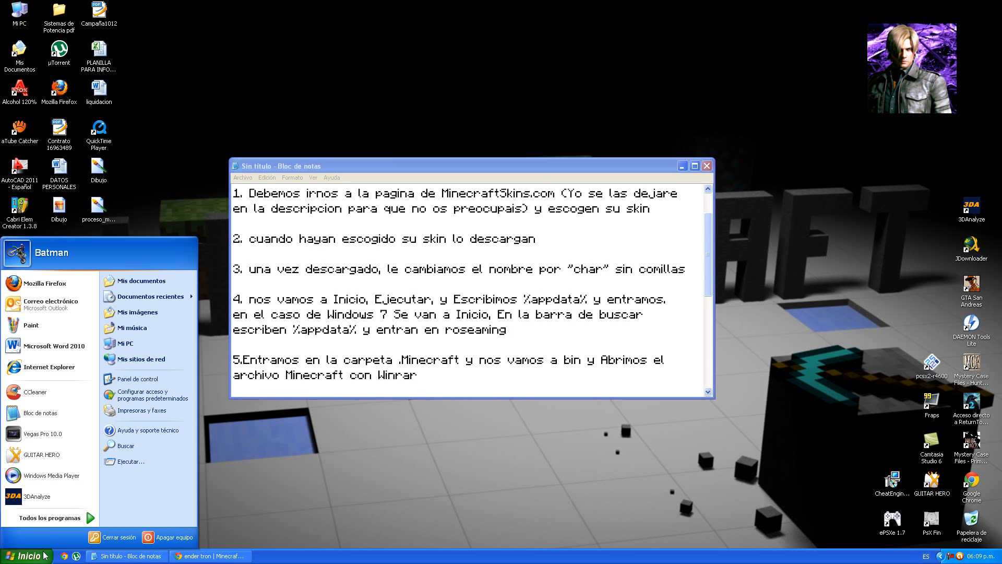
{"action": "mouse_move", "coordinate": [129, 461]}
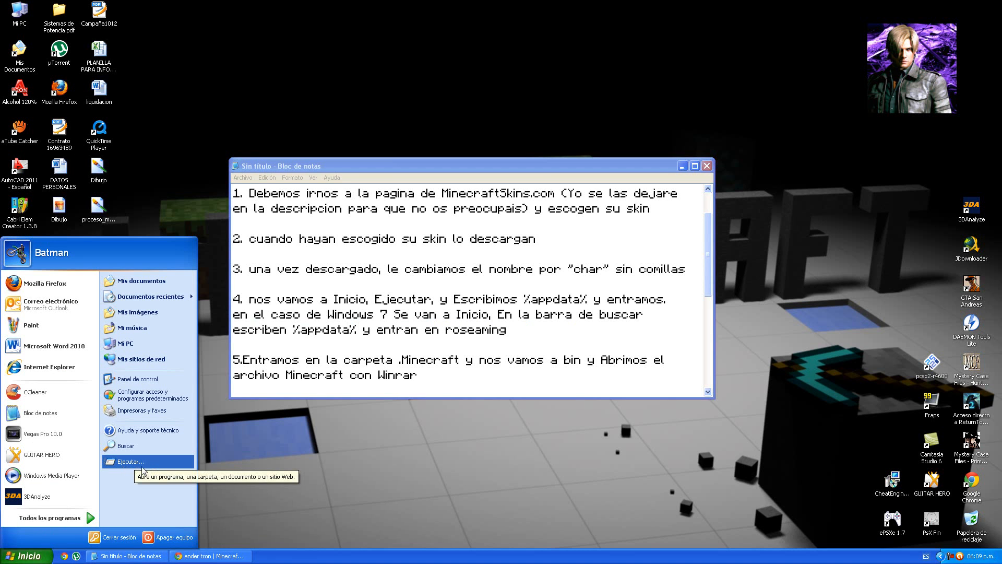
{"action": "left_click", "coordinate": [131, 460]}
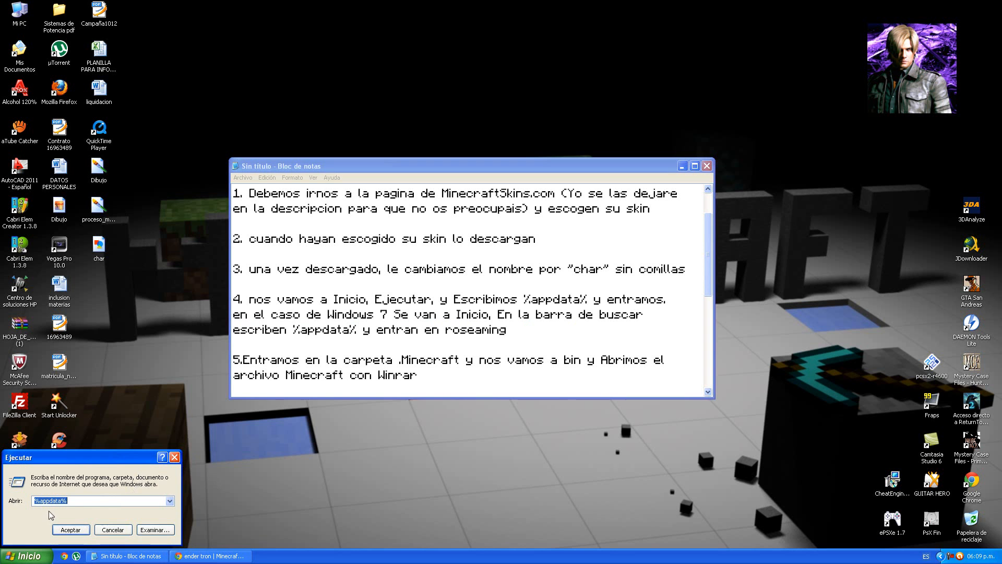
{"action": "left_click", "coordinate": [71, 530]}
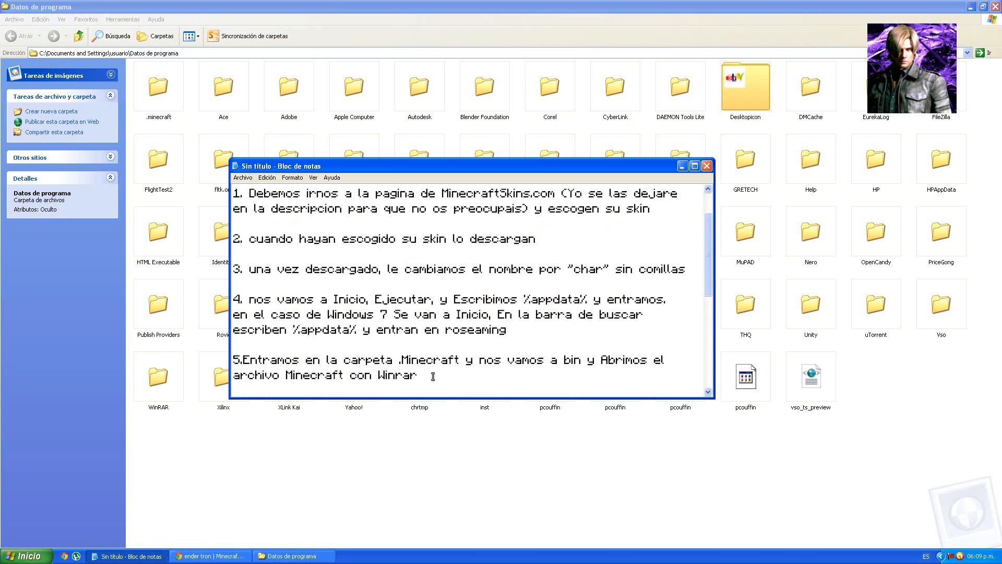
{"action": "scroll", "scroll_direction": "down", "scroll_amount": 3}
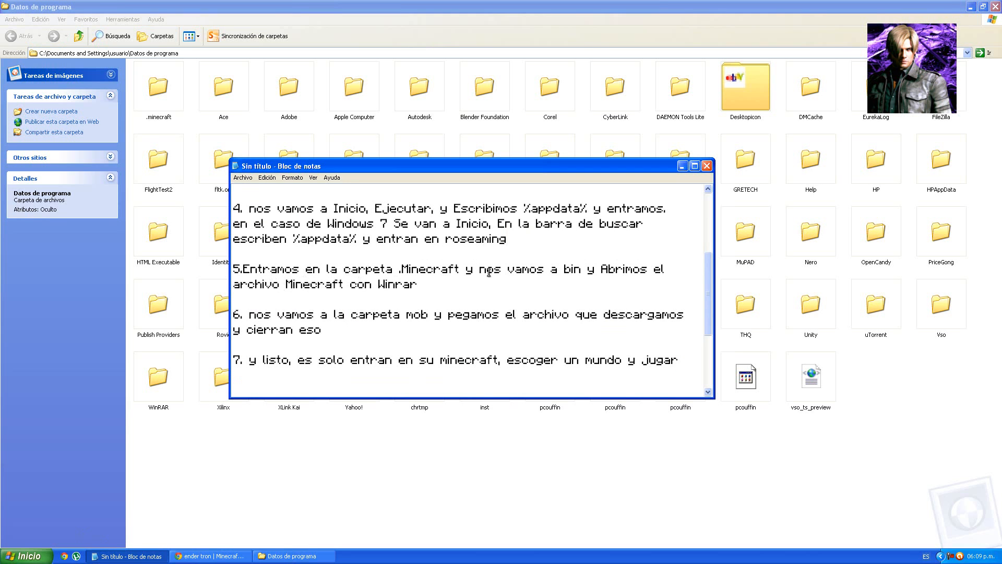
Go into the .minecraft folder and then its bin folder holding minecraft.jar
{"action": "double_click", "coordinate": [433, 268]}
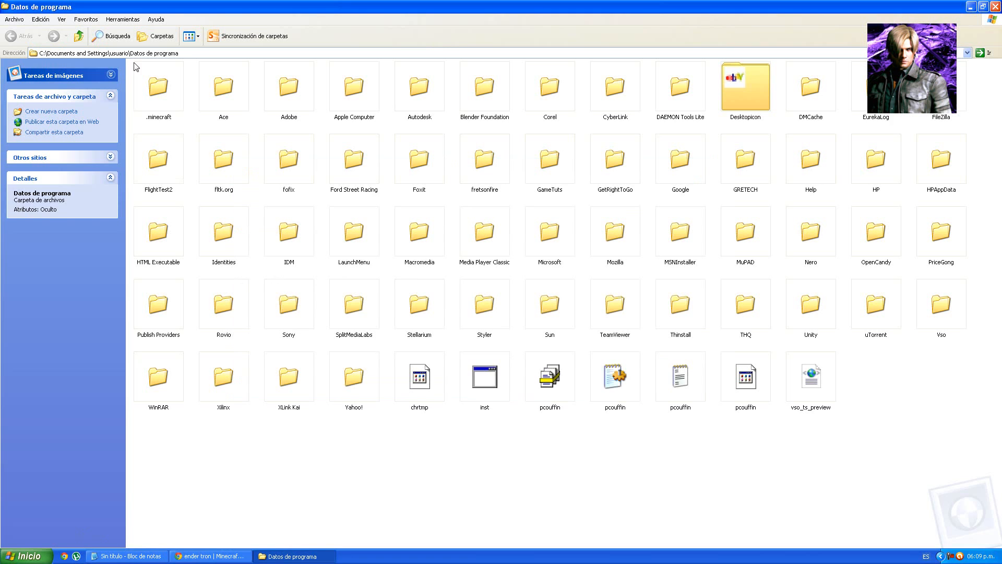
{"action": "left_click", "coordinate": [211, 556]}
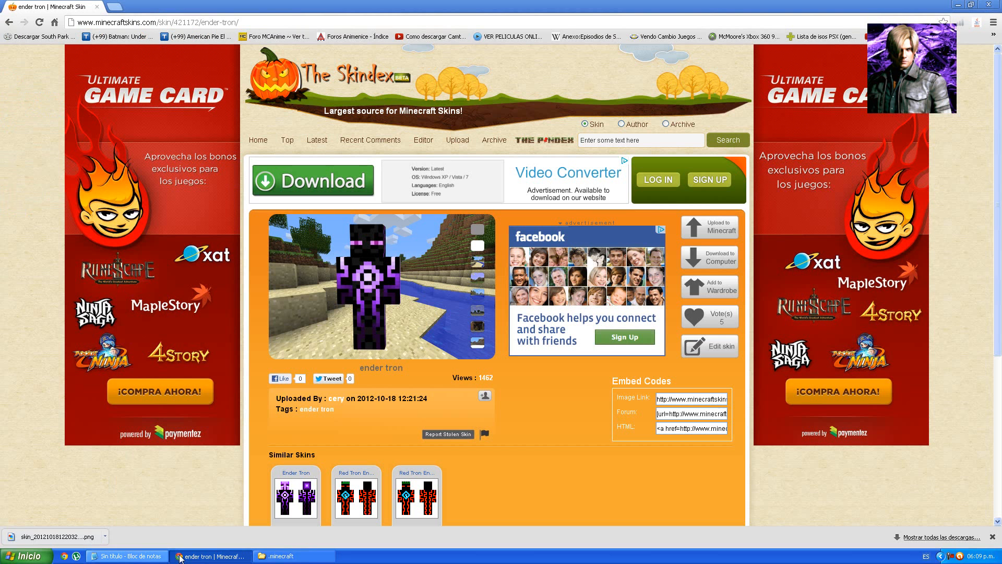
{"action": "left_click", "coordinate": [227, 556]}
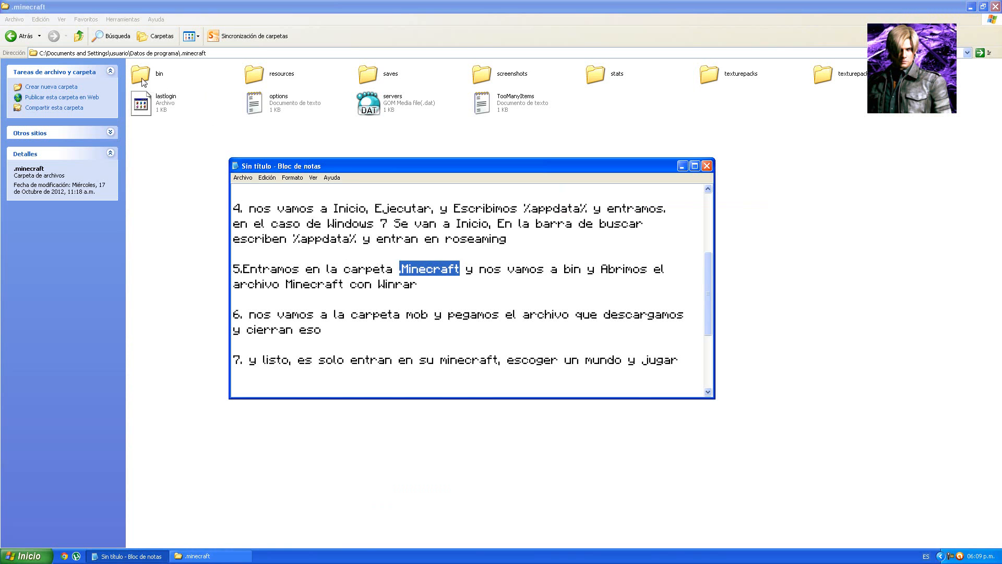
{"action": "double_click", "coordinate": [140, 73]}
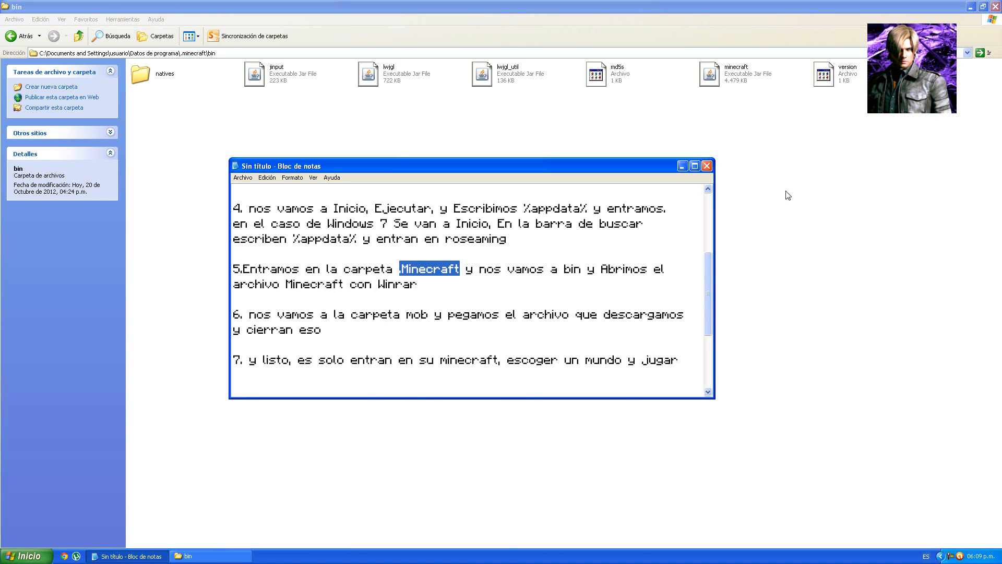
Open minecraft.jar in WinRAR, enter its mob folder of skin images, then minimize Explorer to reach the desktop
{"action": "left_click", "coordinate": [737, 72]}
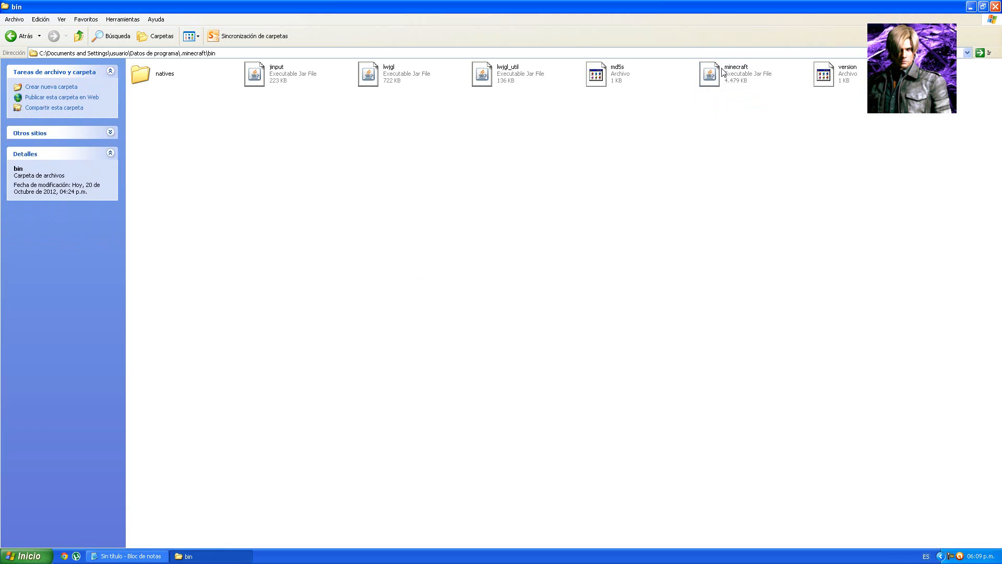
{"action": "right_click", "coordinate": [710, 73]}
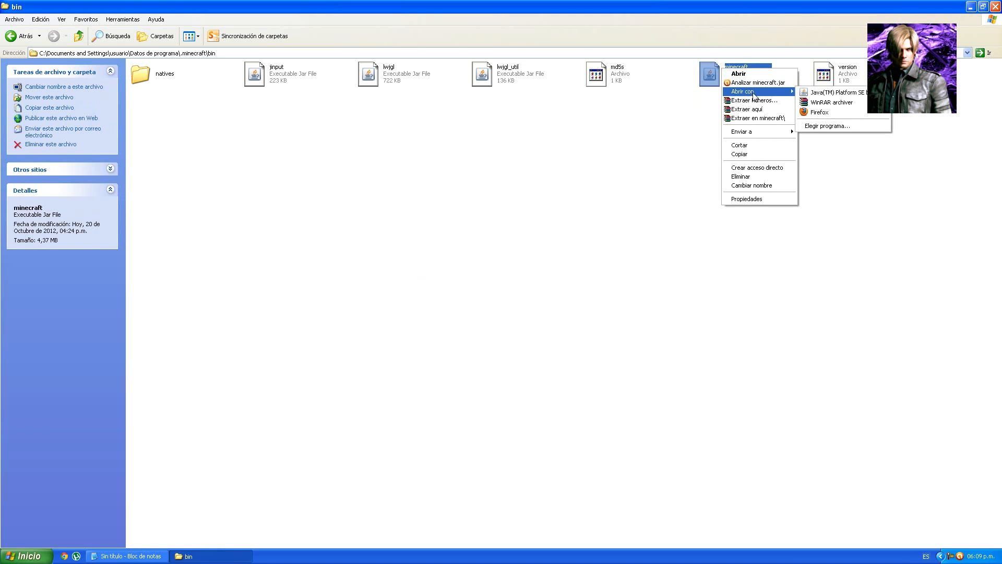
{"action": "left_click", "coordinate": [832, 103]}
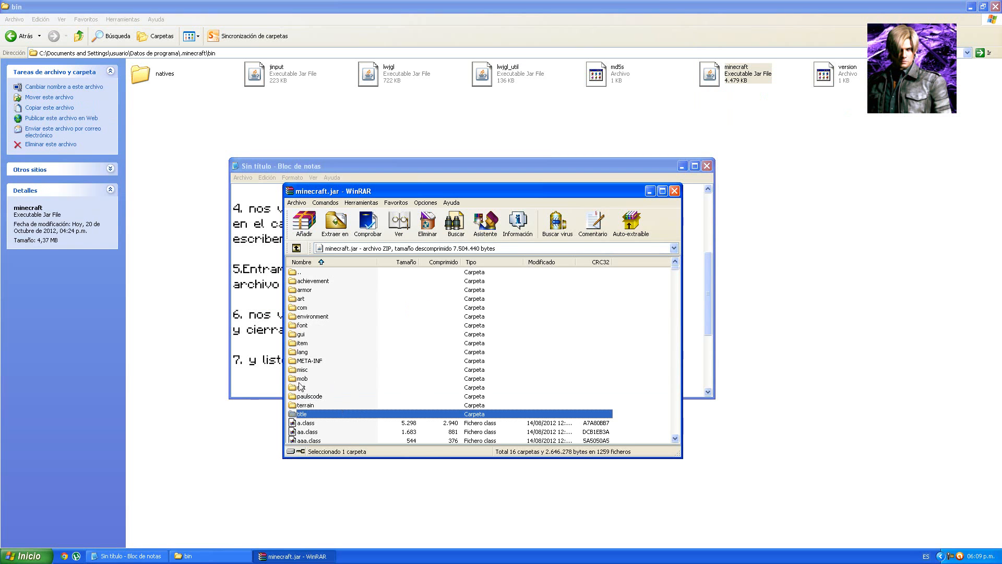
{"action": "double_click", "coordinate": [301, 378]}
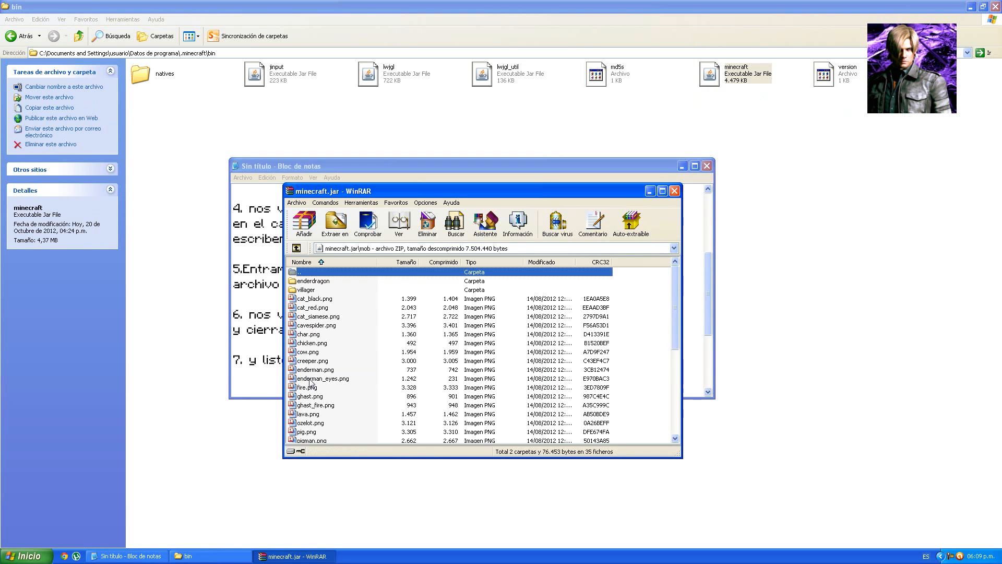
{"action": "mouse_move", "coordinate": [520, 281]}
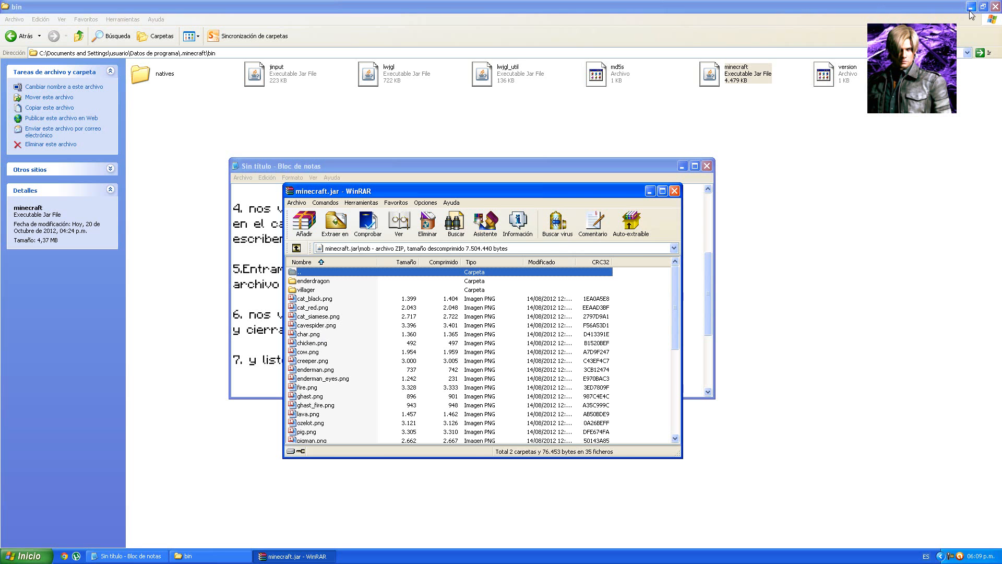
{"action": "left_click", "coordinate": [970, 7]}
{"action": "type", "text": "NOTA: Para ver el Skin que descargamos Presionamos F5"}
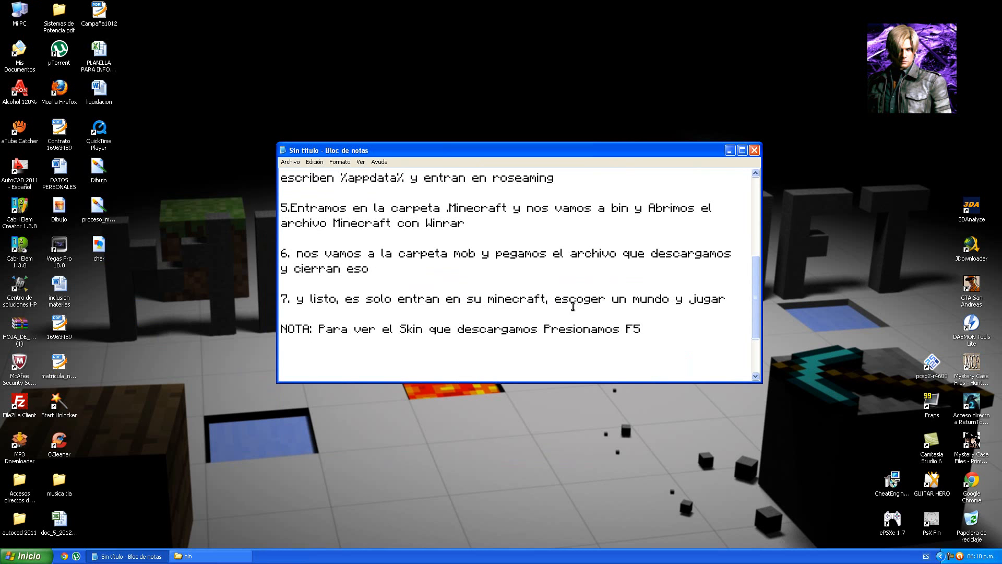
{"action": "mouse_move", "coordinate": [534, 314]}
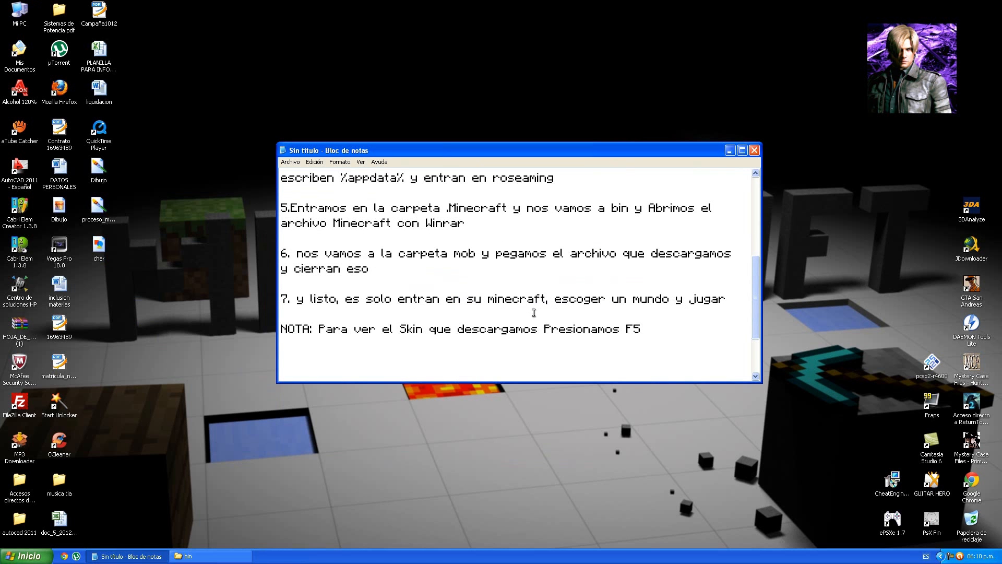
Launch Minecraft 1.3.2 through 3D-Analyze's RUN and Enter Game
{"action": "left_click", "coordinate": [729, 150]}
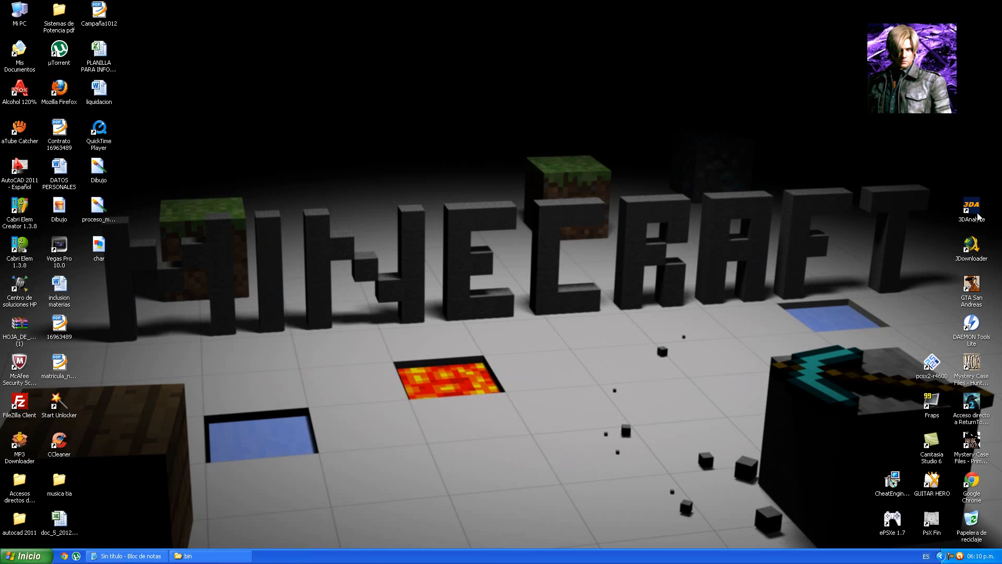
{"action": "double_click", "coordinate": [971, 209]}
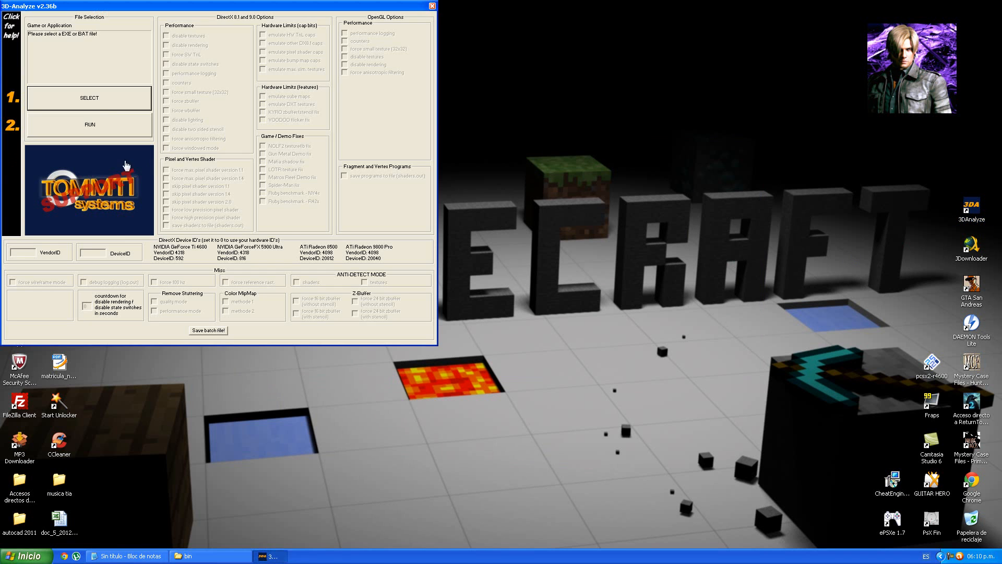
{"action": "left_click", "coordinate": [89, 99]}
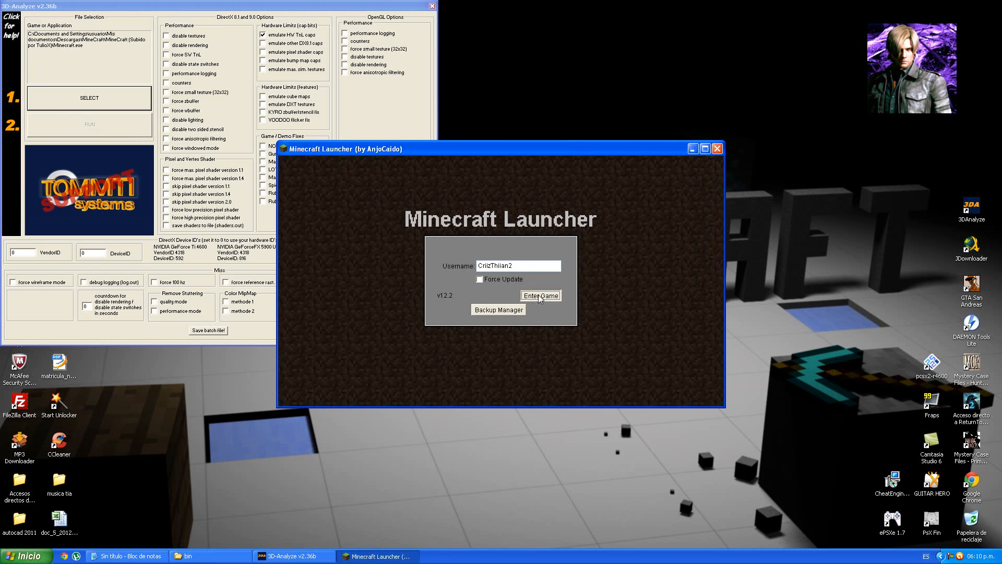
{"action": "left_click", "coordinate": [540, 296]}
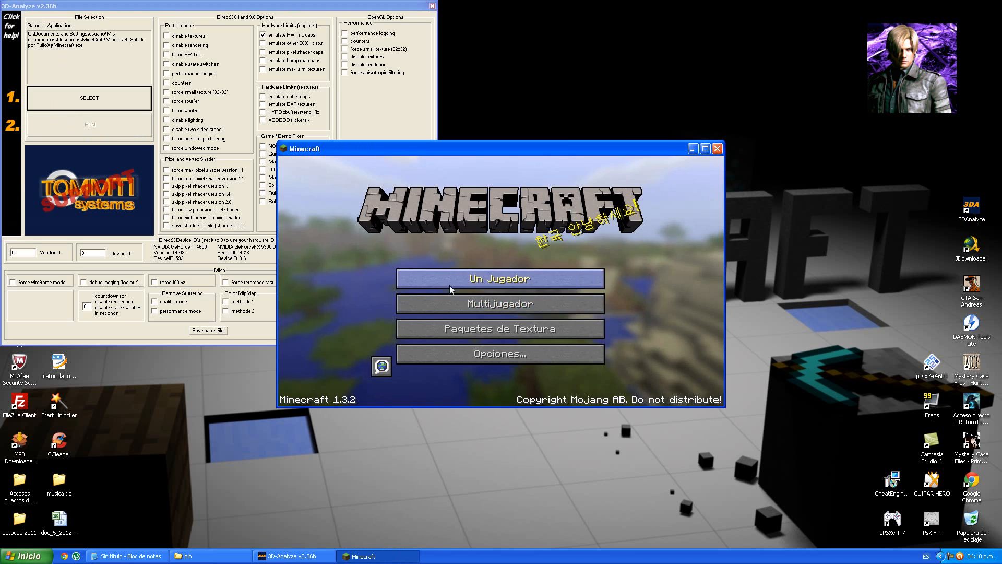
Choose Un Jugador, select Nuevo mundo and play the selected world
{"action": "left_click", "coordinate": [499, 278]}
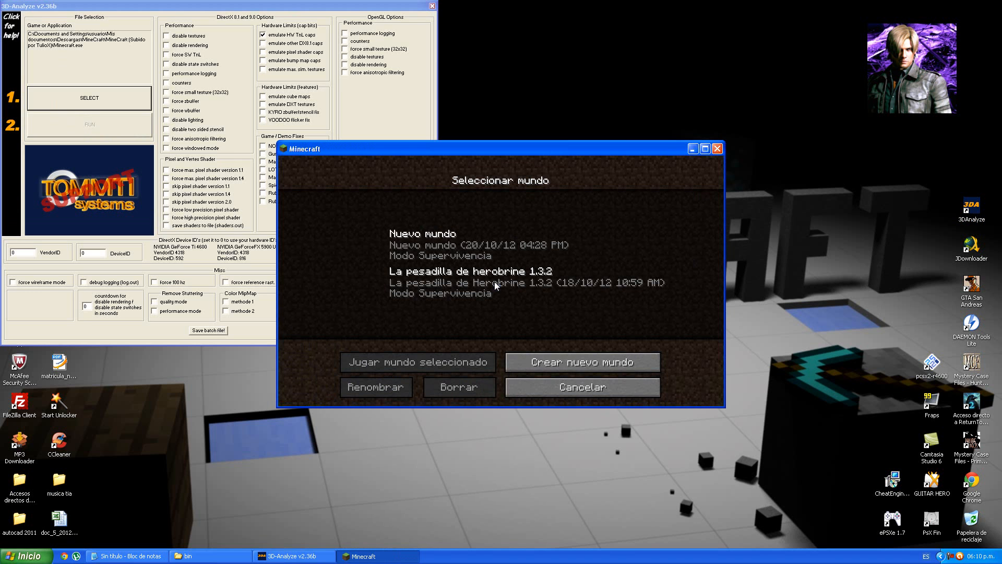
{"action": "left_click", "coordinate": [438, 244]}
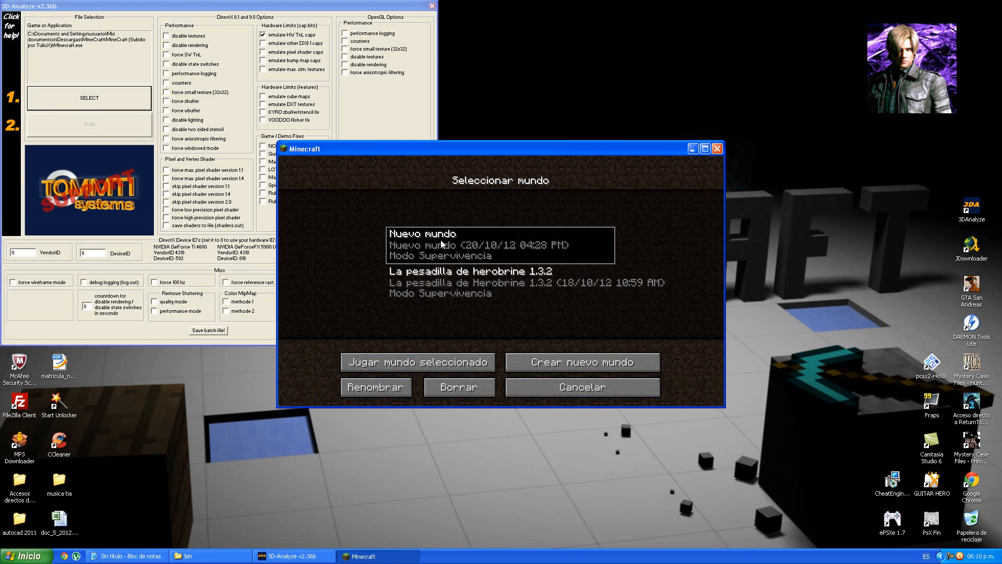
{"action": "left_click", "coordinate": [418, 362]}
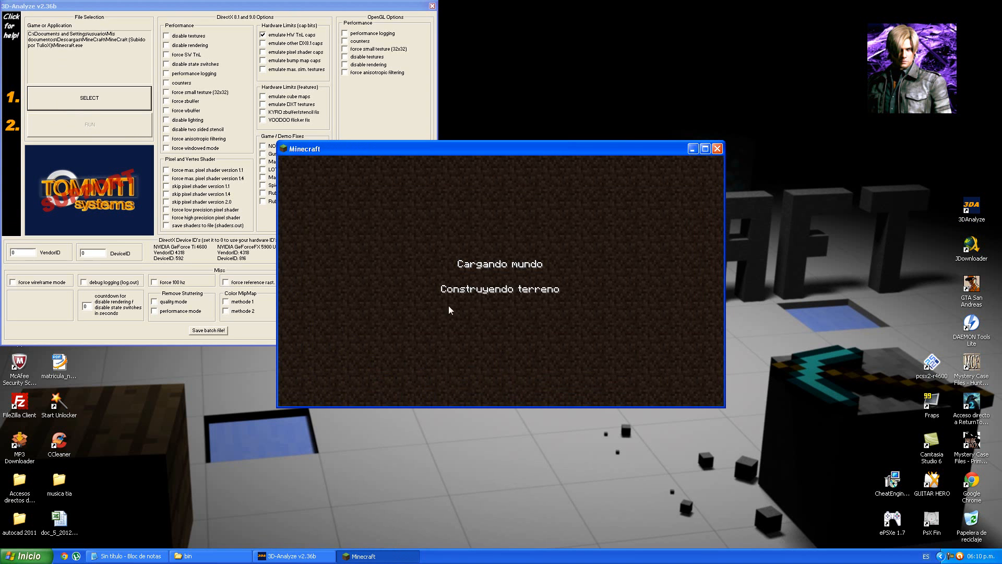